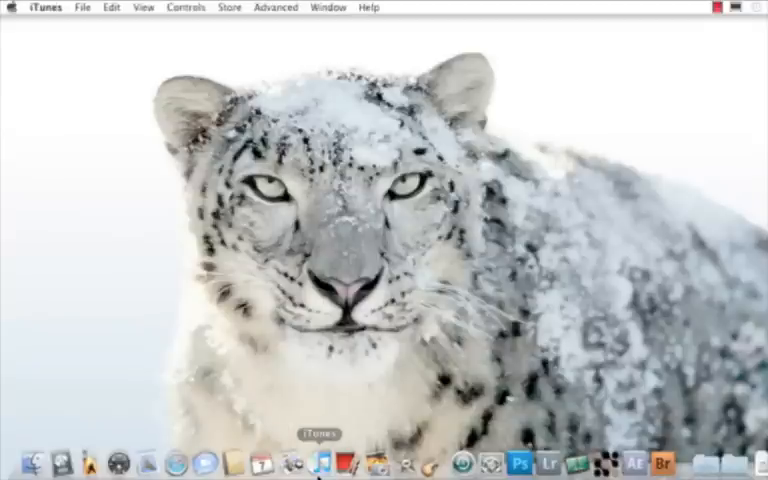
Launch iTunes, select the connected iPad, and bring up the File menu
{"action": "left_click", "coordinate": [319, 464]}
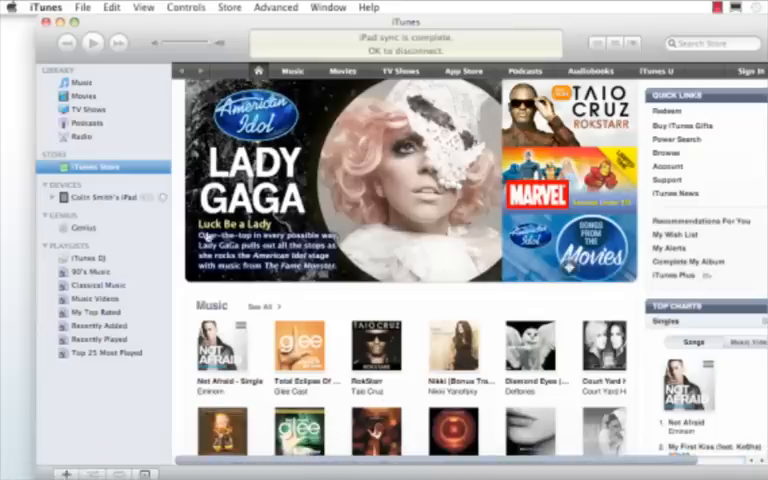
{"action": "left_click", "coordinate": [95, 197]}
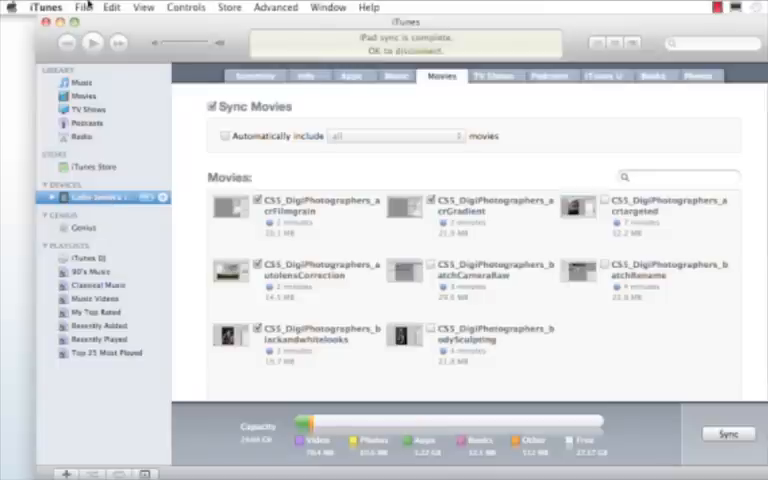
{"action": "left_click", "coordinate": [82, 7]}
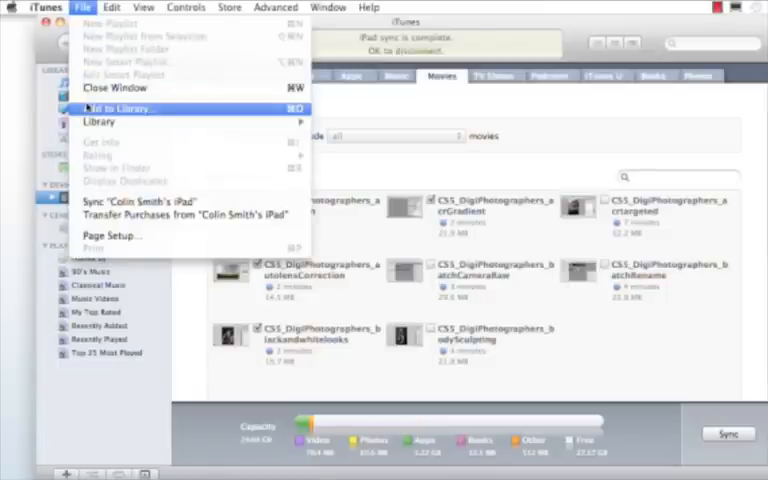
Add the PhotoshopCAFE drive's tutorial clips to the iTunes library
{"action": "left_click", "coordinate": [114, 108]}
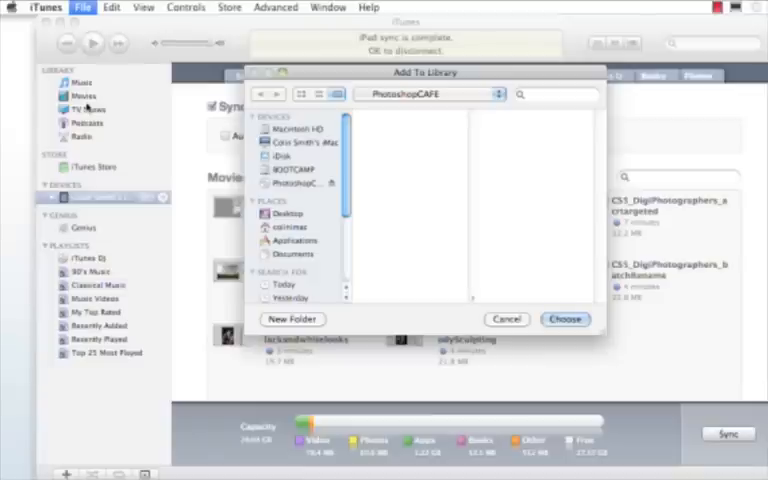
{"action": "mouse_move", "coordinate": [282, 186]}
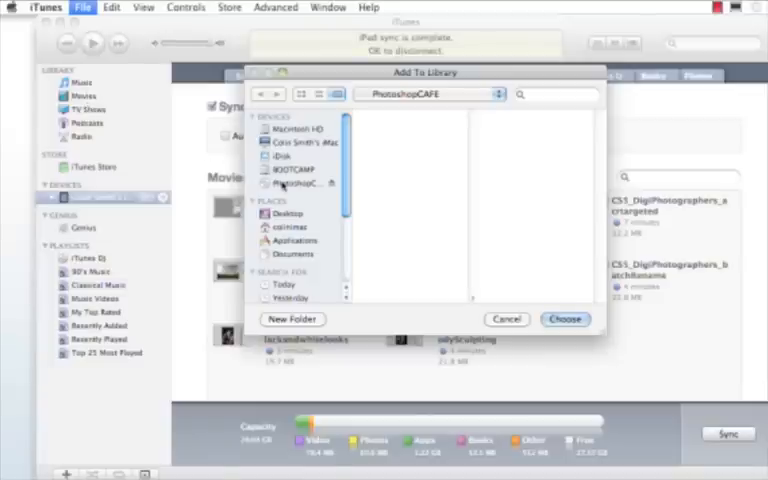
{"action": "left_click", "coordinate": [296, 183]}
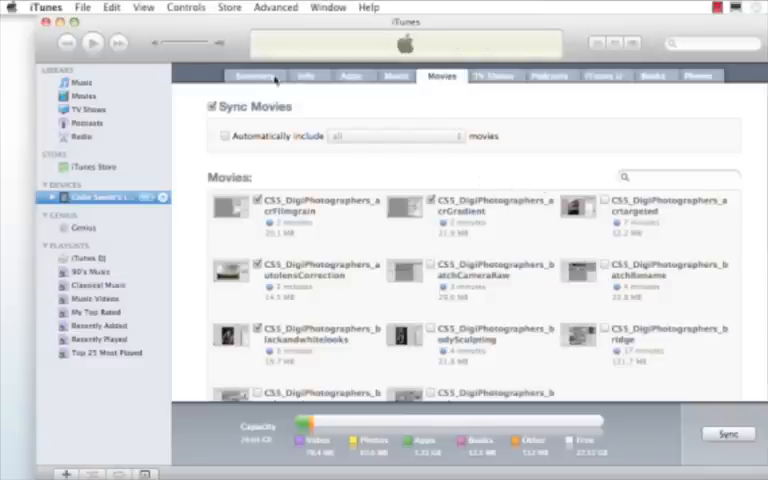
View the iPad's Summary, then return to its Movies sync list
{"action": "left_click", "coordinate": [255, 76]}
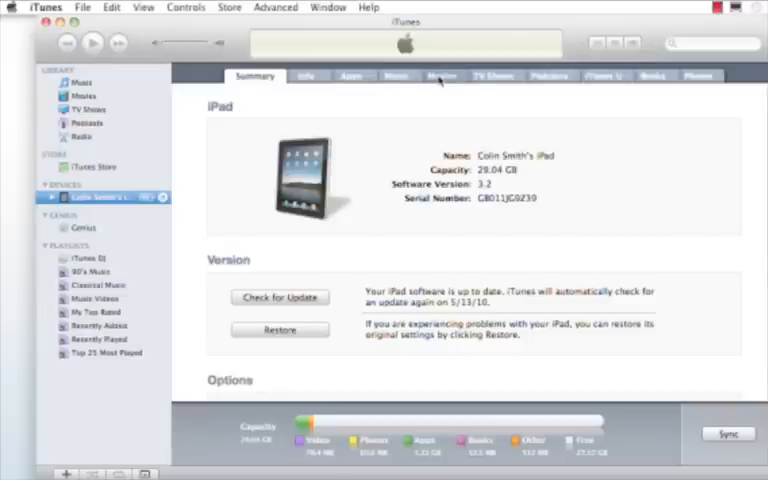
{"action": "left_click", "coordinate": [441, 76]}
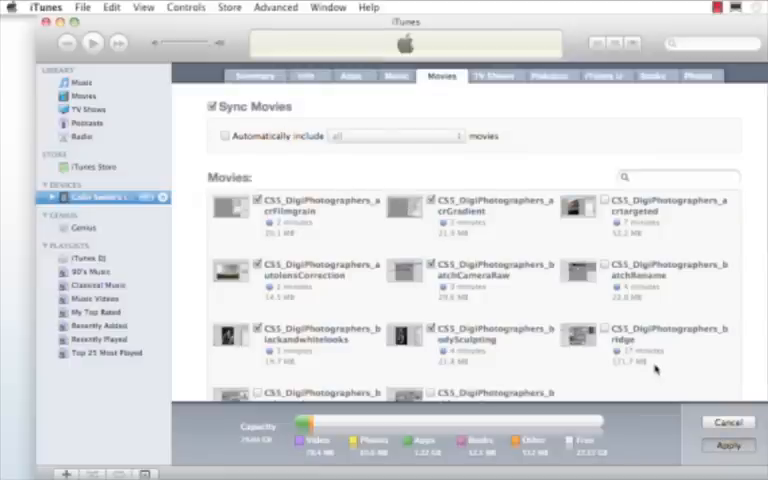
Apply the movie selections to sync the iPad, then eject it
{"action": "left_click", "coordinate": [727, 444]}
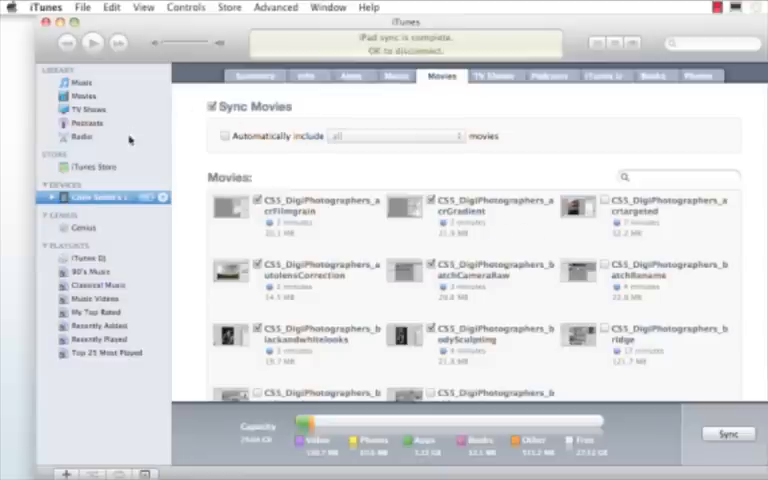
{"action": "left_click", "coordinate": [78, 82]}
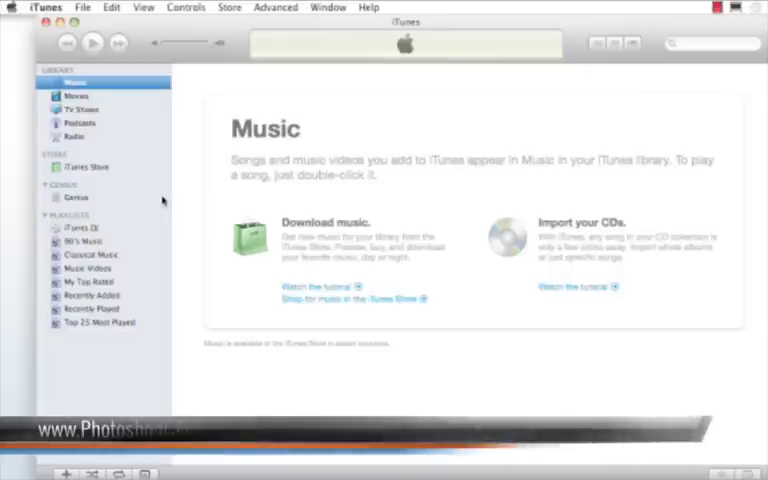